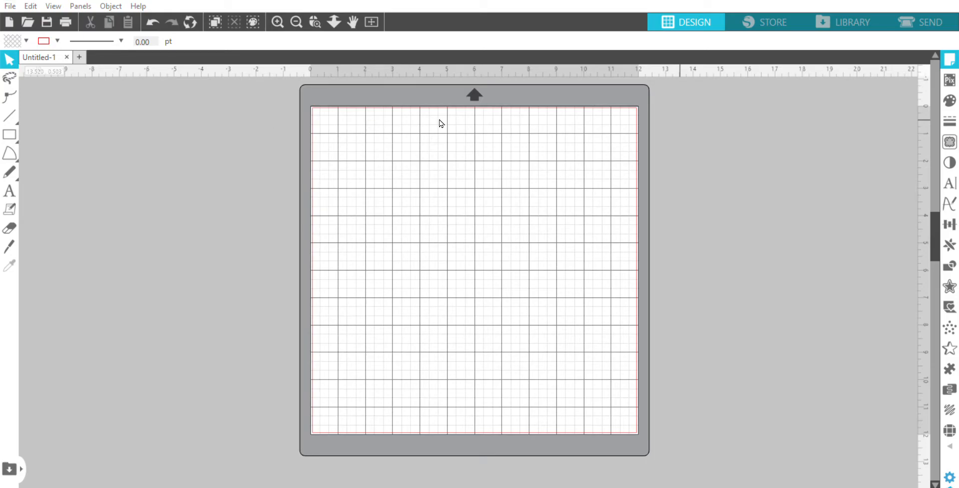
mouse_move(675, 106)
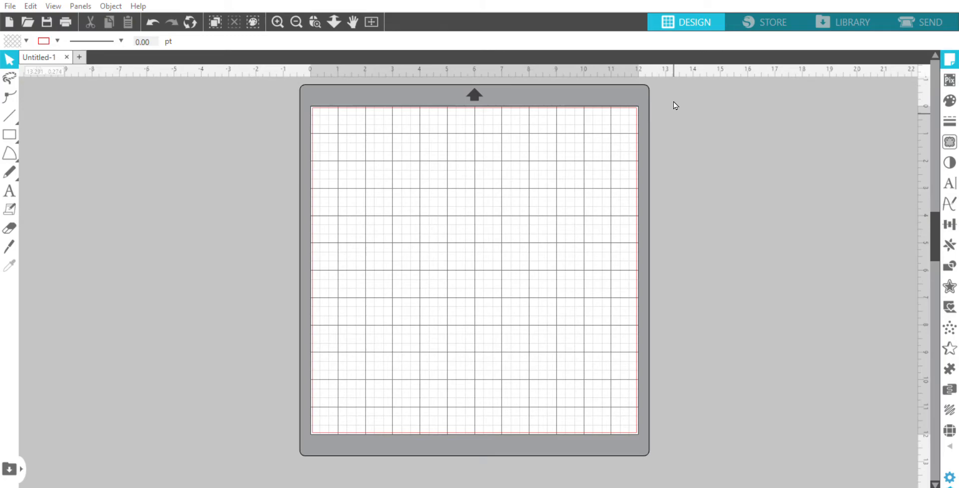
mouse_move(697, 126)
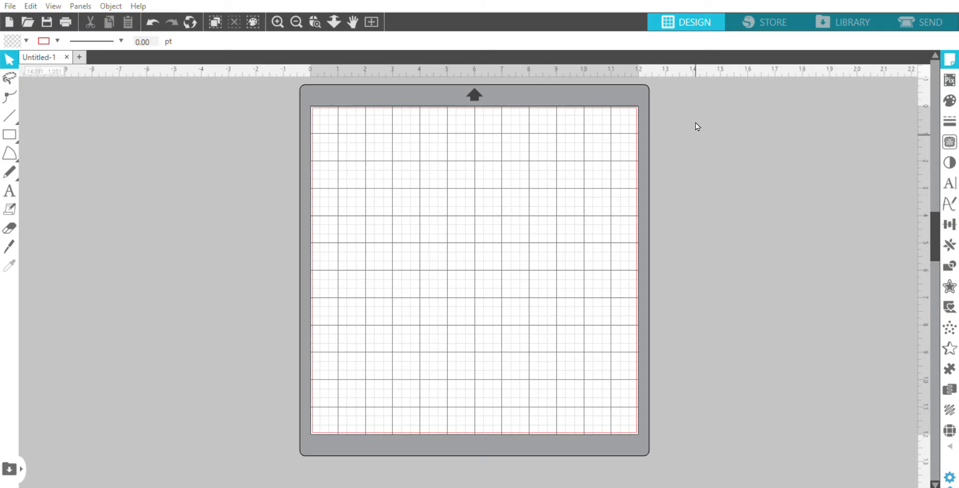
mouse_move(759, 121)
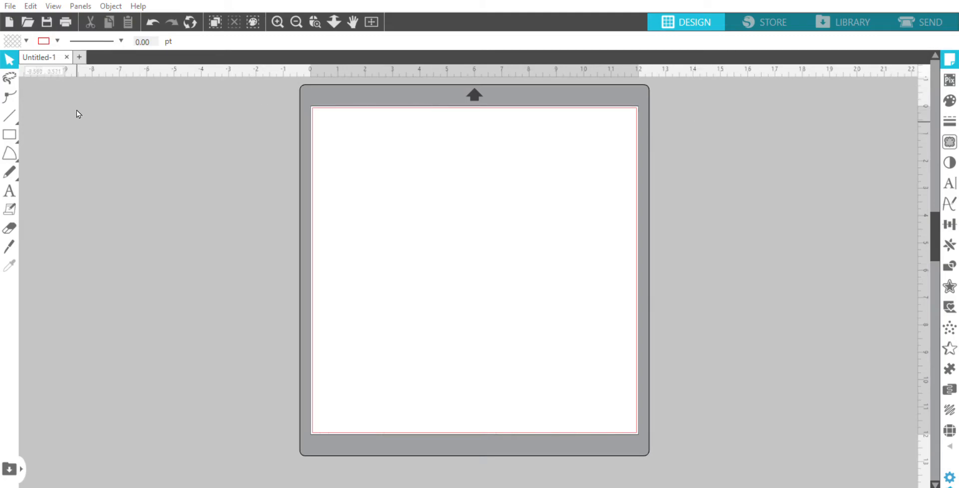
Switch to the Rectangle drawing tool on the left toolbar.
left_click(9, 134)
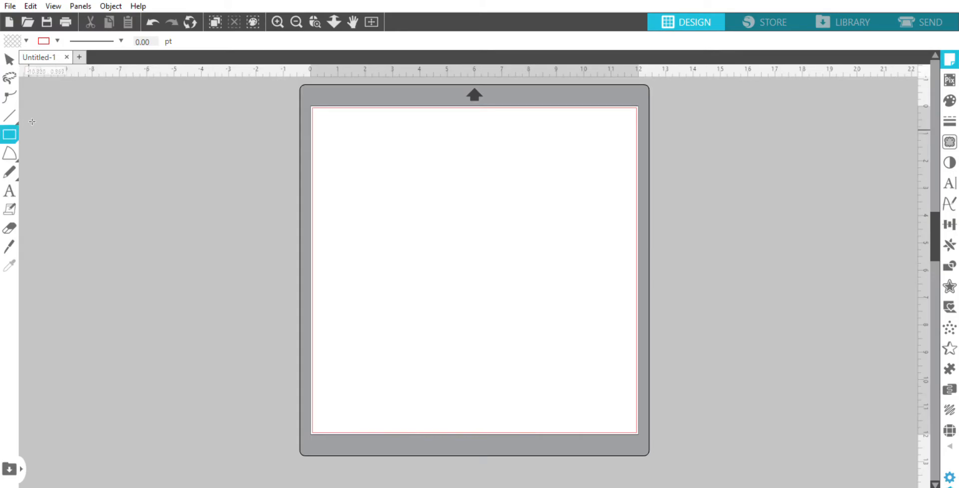
mouse_move(11, 127)
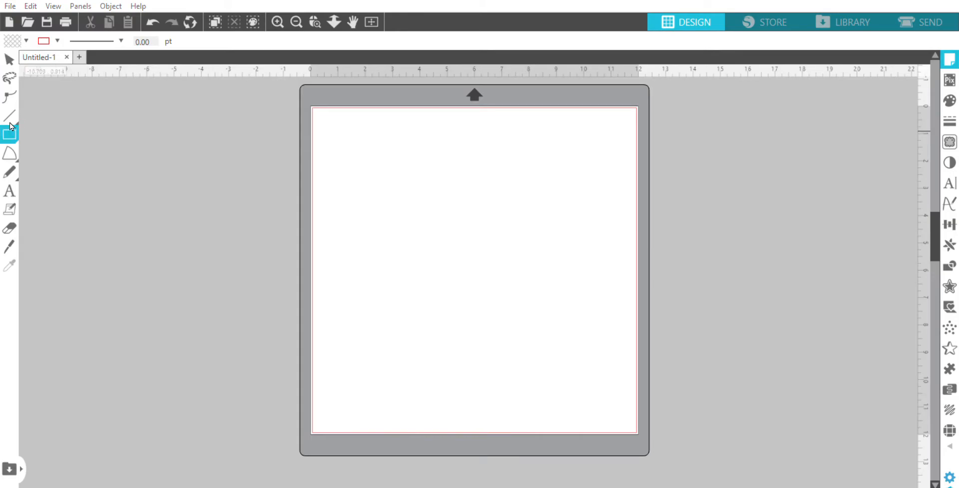
mouse_move(32, 123)
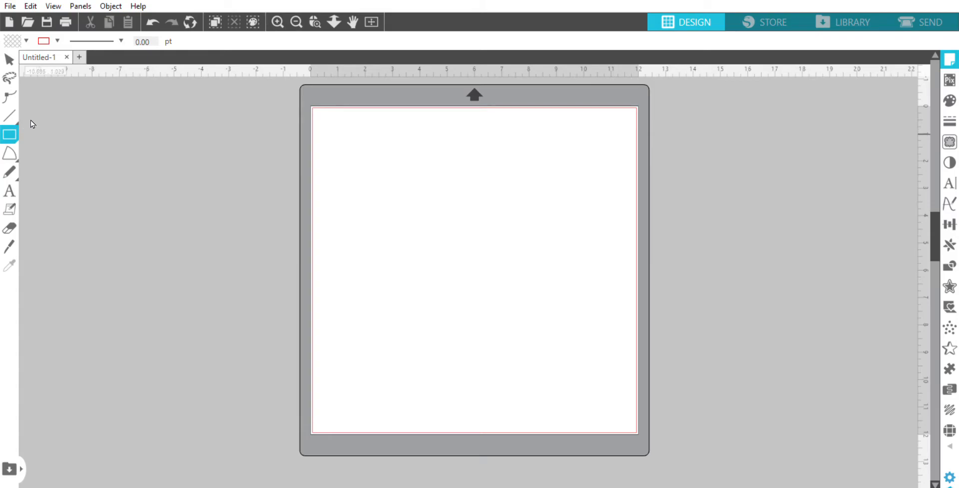
mouse_move(387, 95)
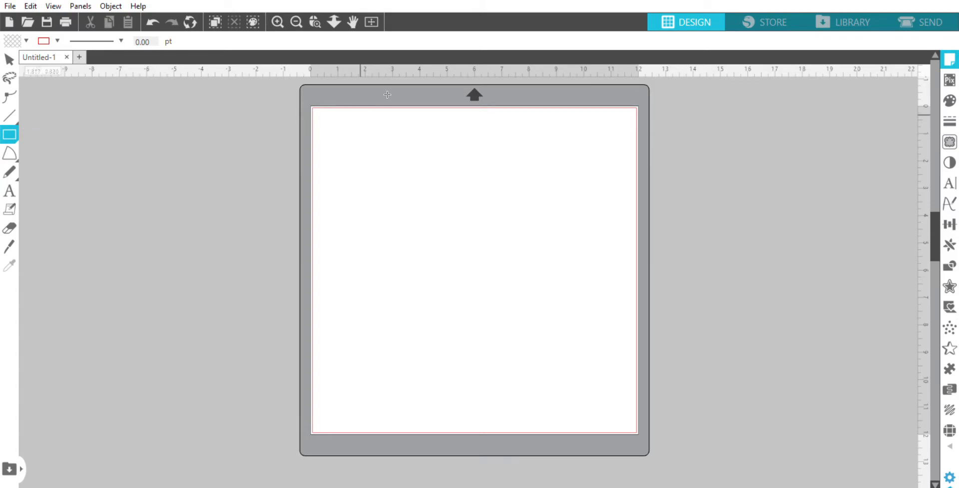
Draw a tall narrow rectangle near the mat's left edge, stretch it, and select its width value.
left_click_drag(333, 131, 346, 221)
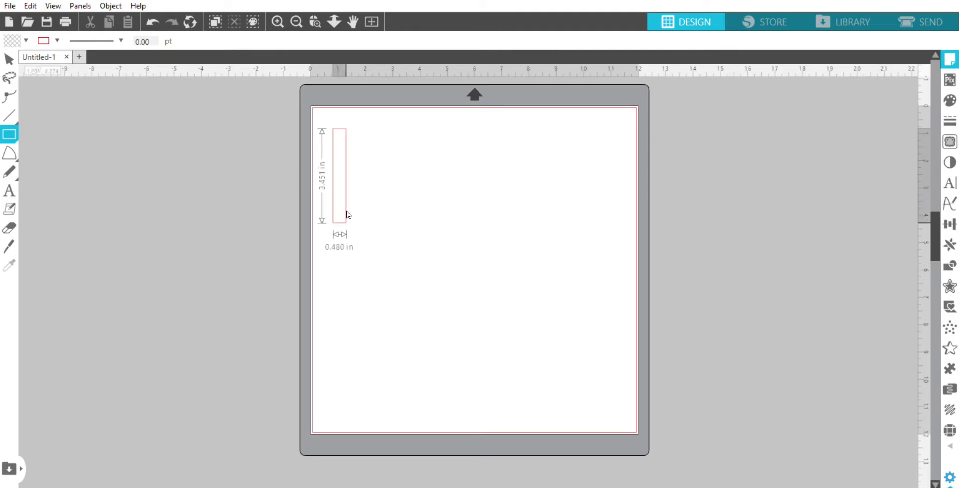
left_click(339, 174)
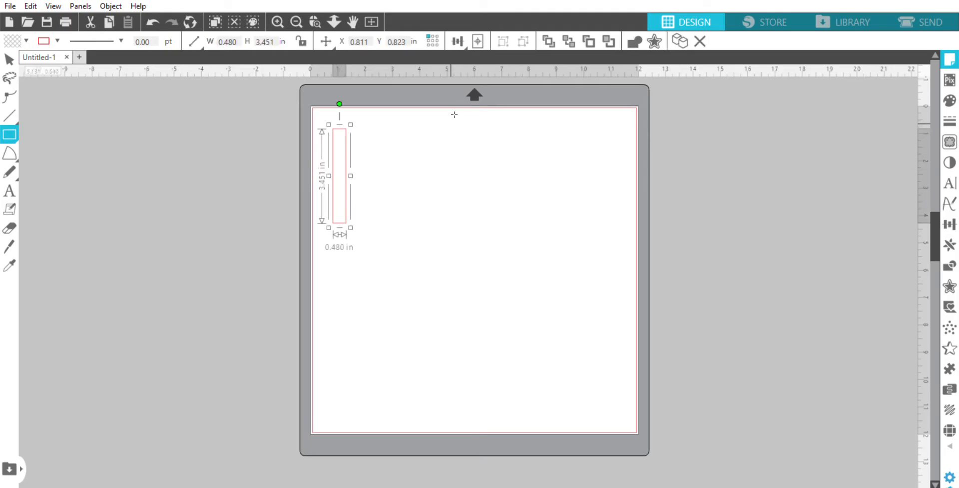
mouse_move(277, 22)
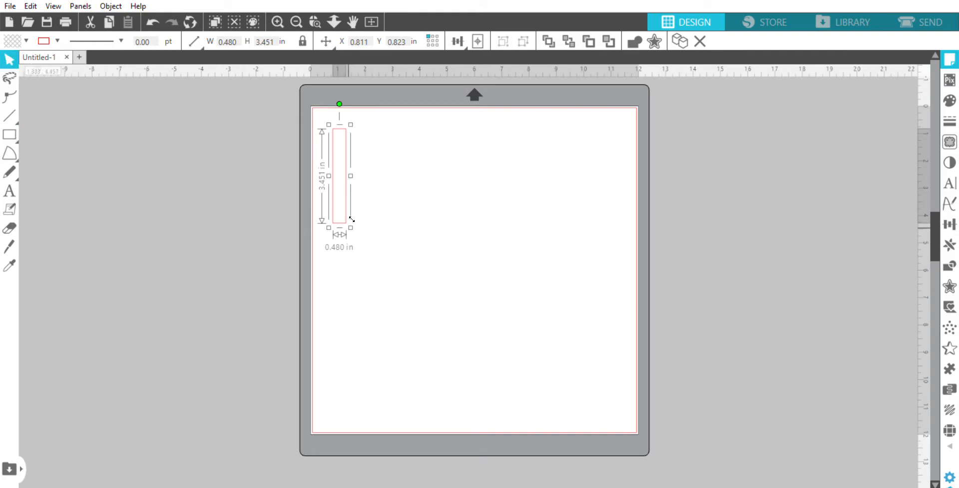
left_click_drag(352, 226, 378, 217)
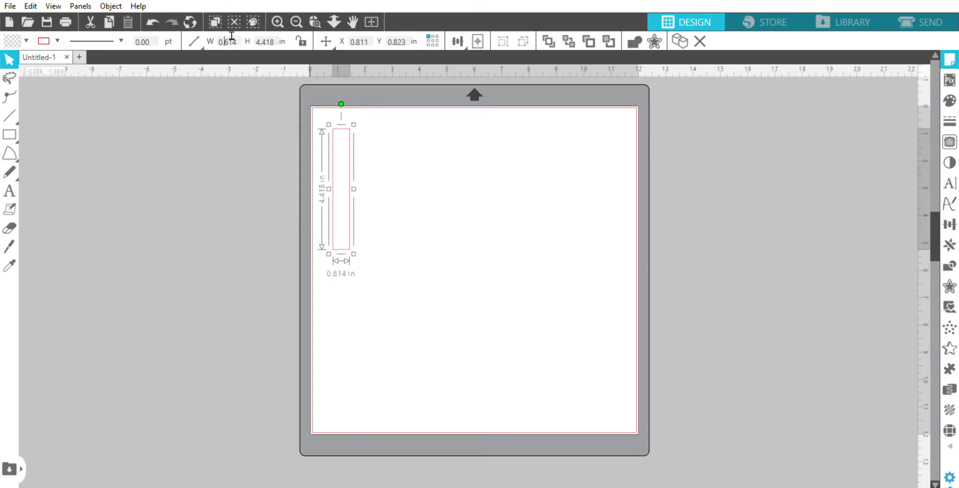
triple_click(226, 41)
type("0.125")
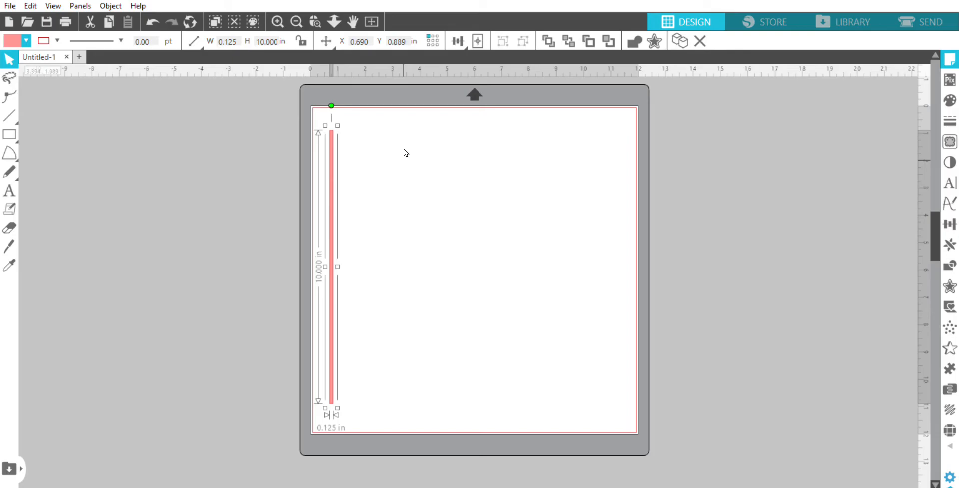
mouse_move(141, 96)
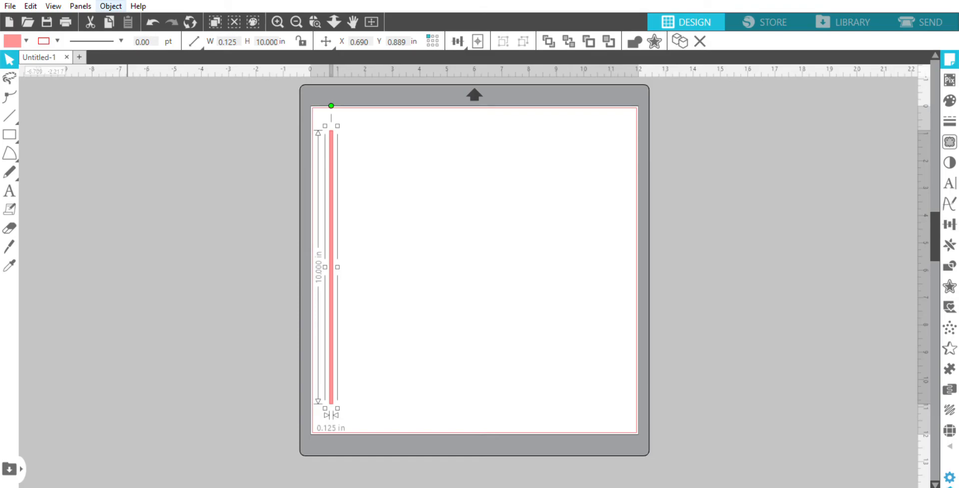
mouse_move(118, 23)
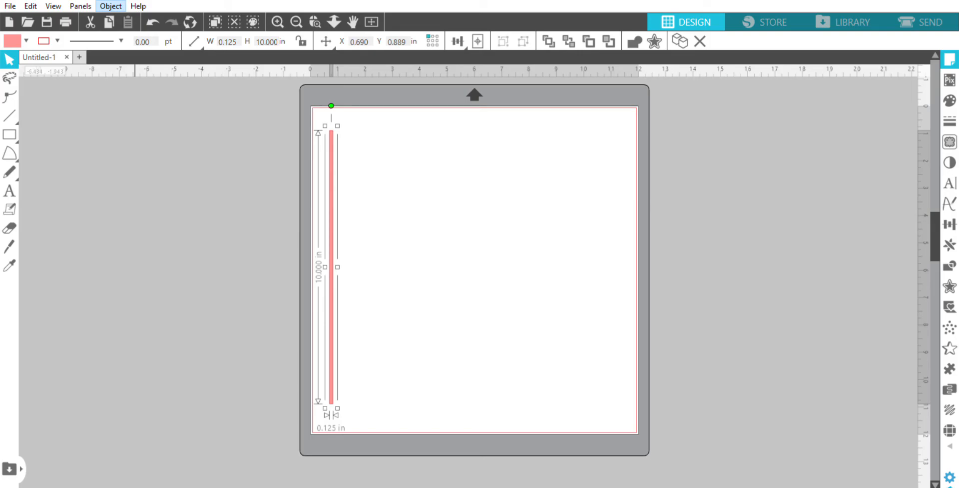
mouse_move(138, 66)
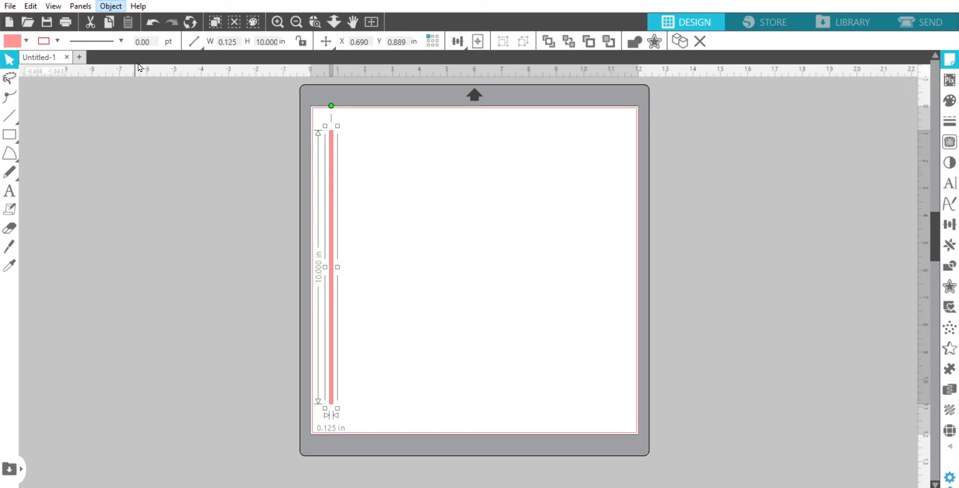
mouse_move(319, 126)
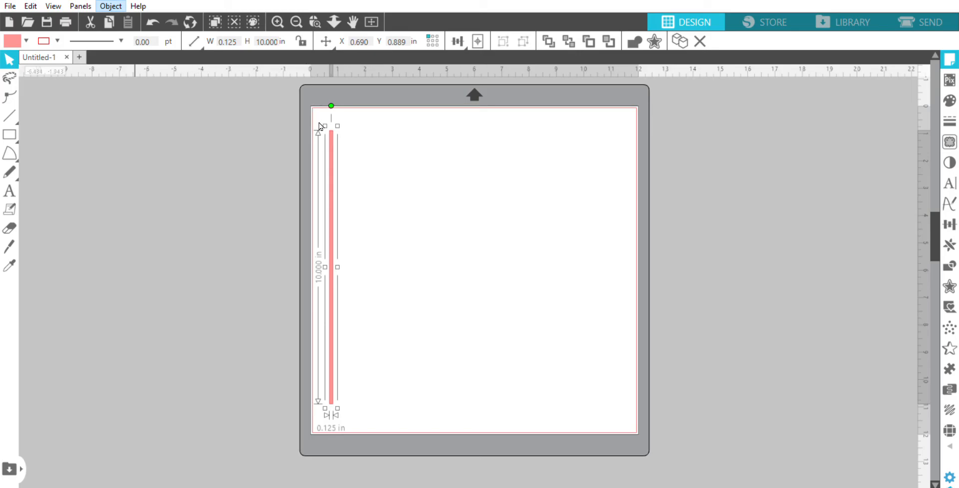
mouse_move(342, 299)
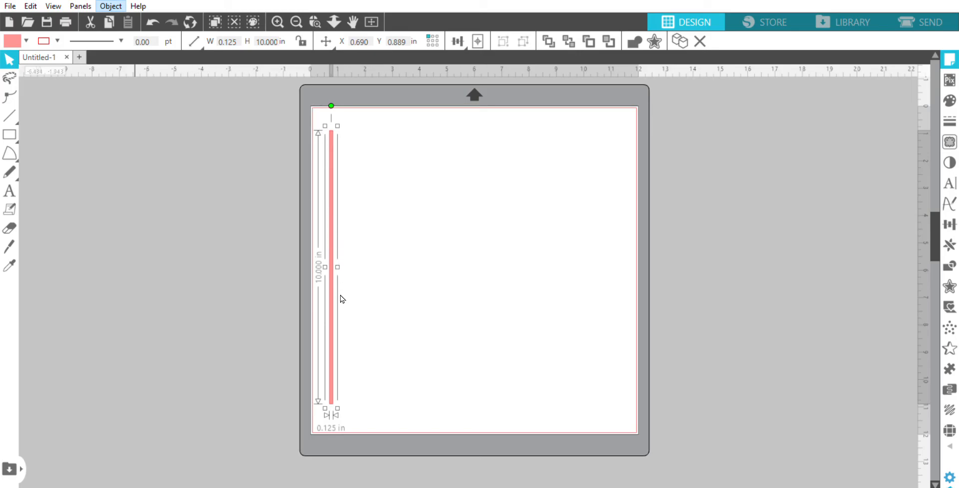
mouse_move(342, 301)
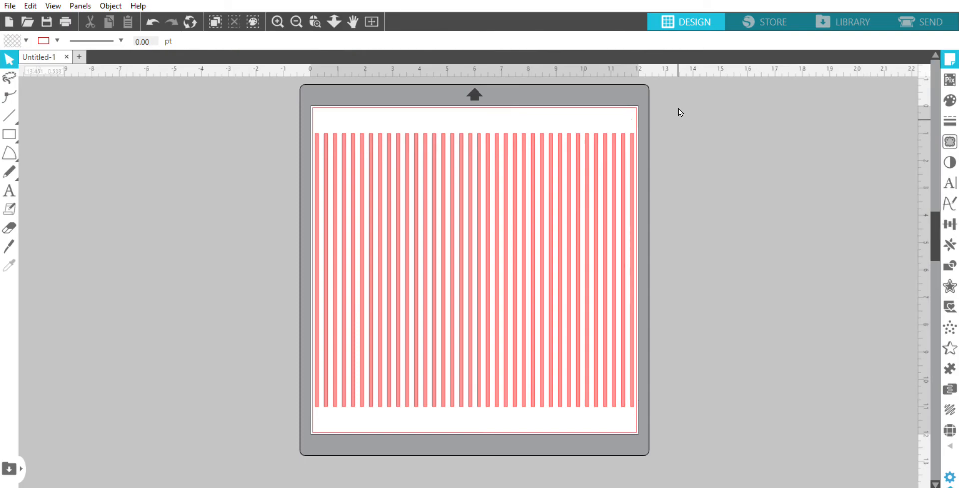
mouse_move(696, 164)
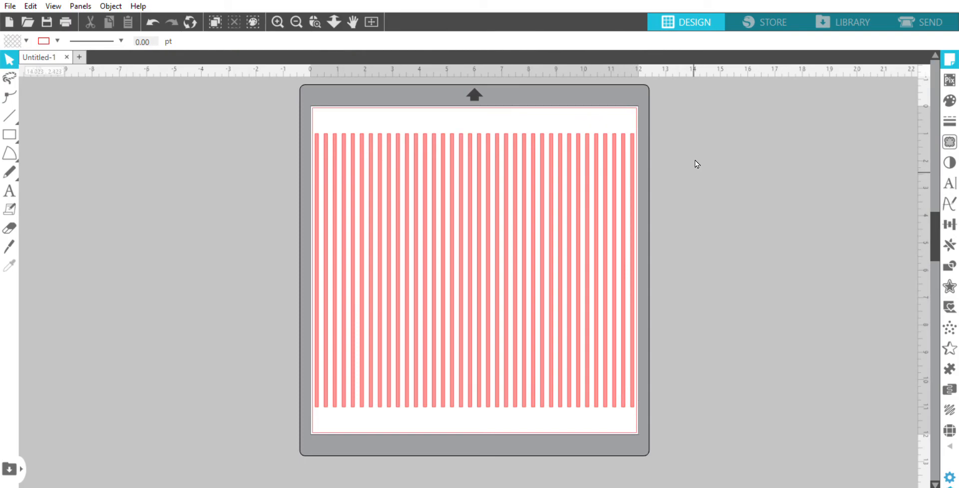
mouse_move(580, 149)
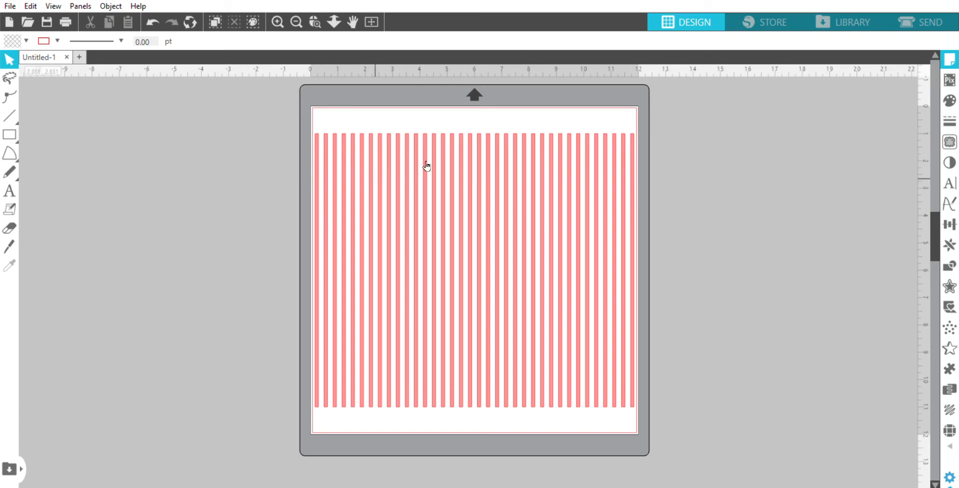
mouse_move(693, 122)
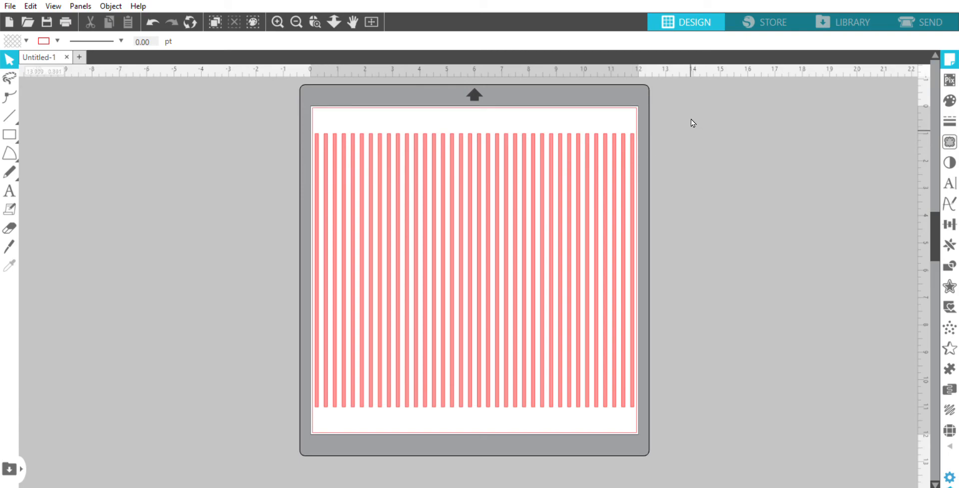
mouse_move(693, 142)
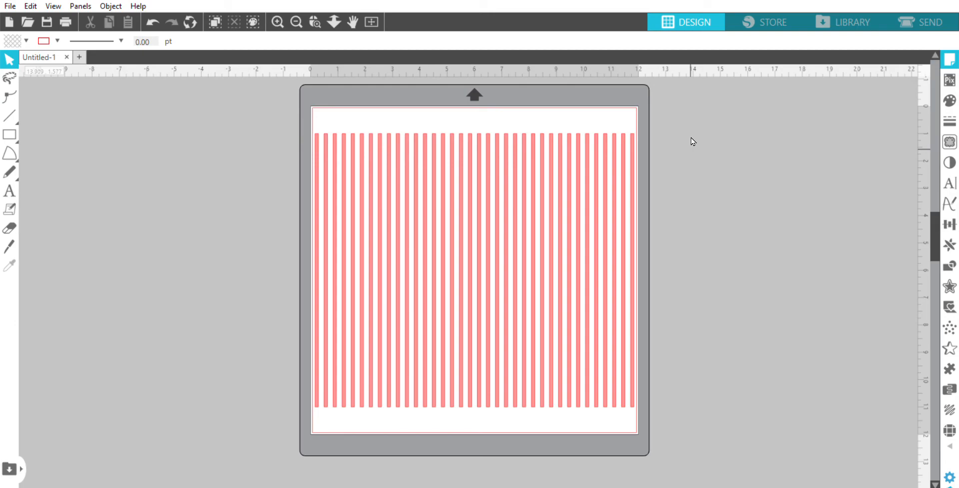
mouse_move(316, 72)
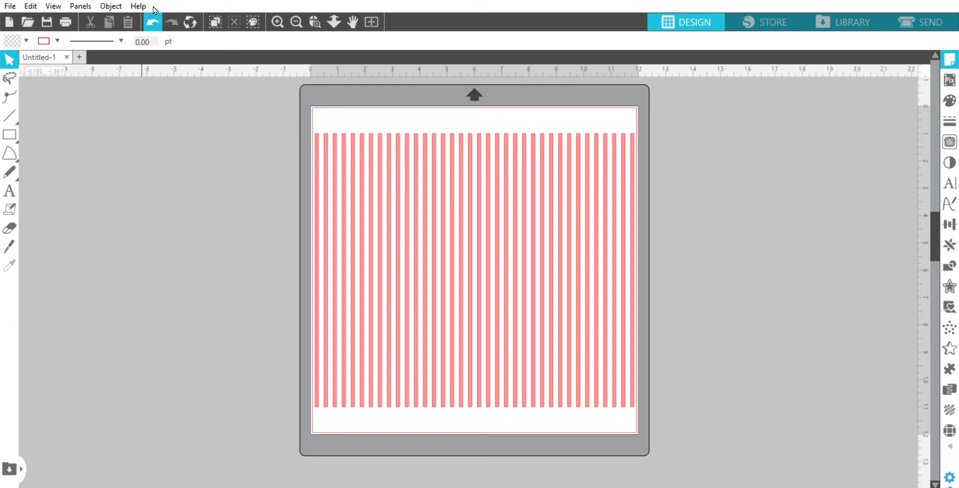
Undo the page fill, leaving only the single 0.125 by 10 in pink strip.
left_click(624, 269)
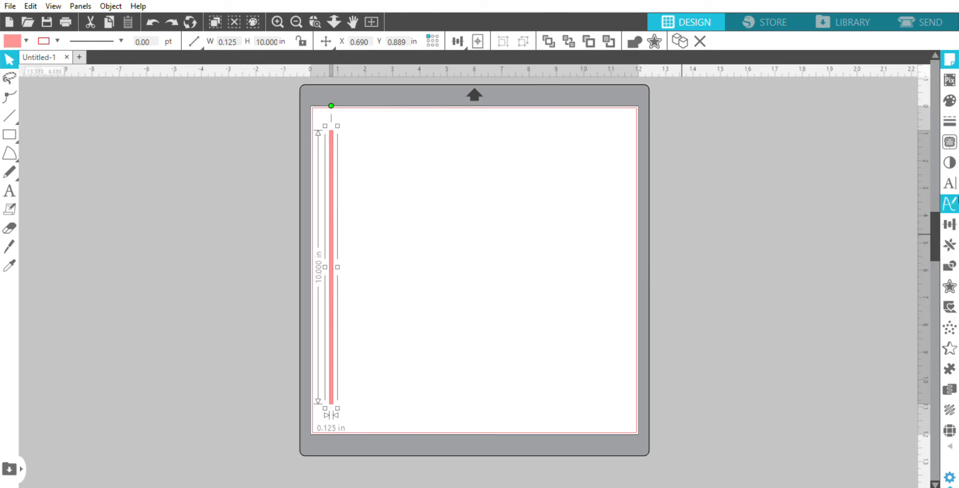
mouse_move(951, 203)
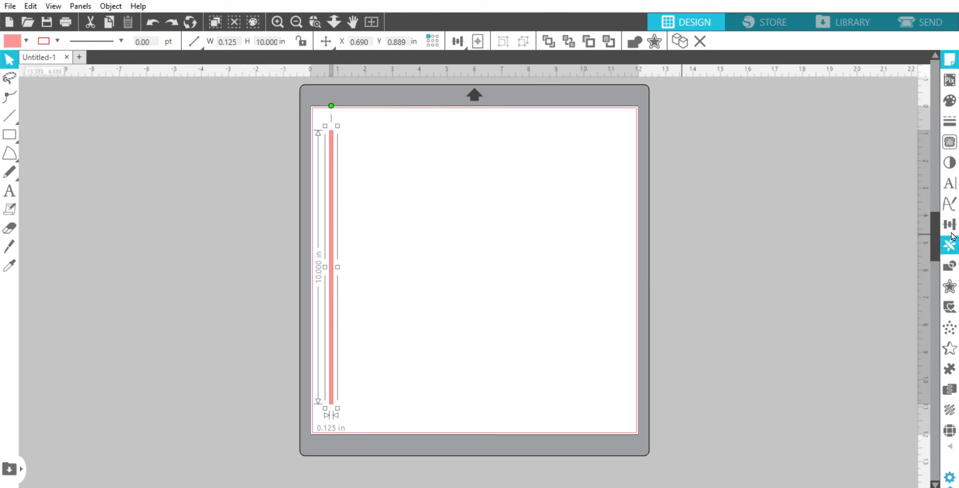
mouse_move(952, 238)
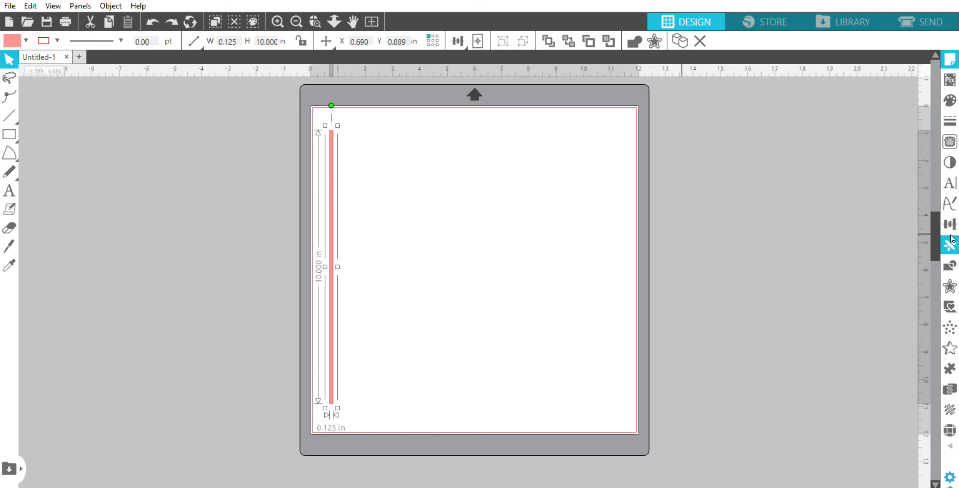
mouse_move(950, 245)
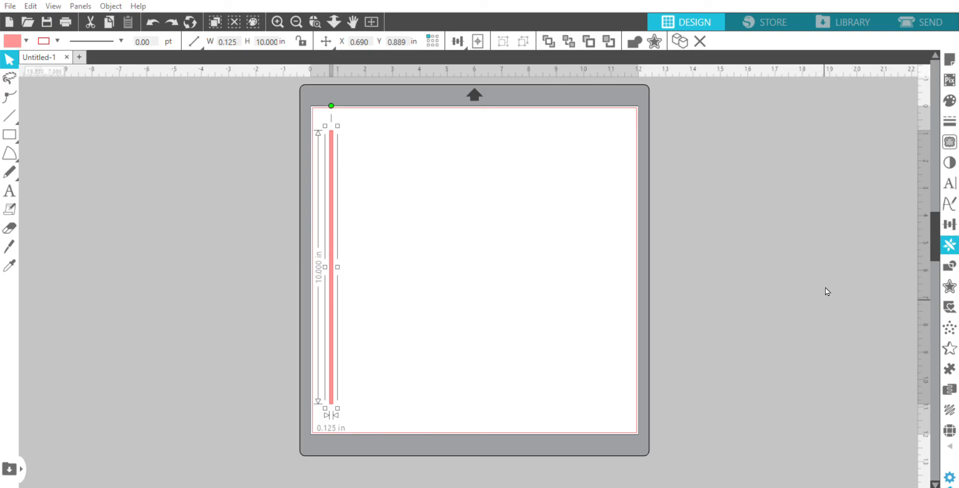
mouse_move(840, 286)
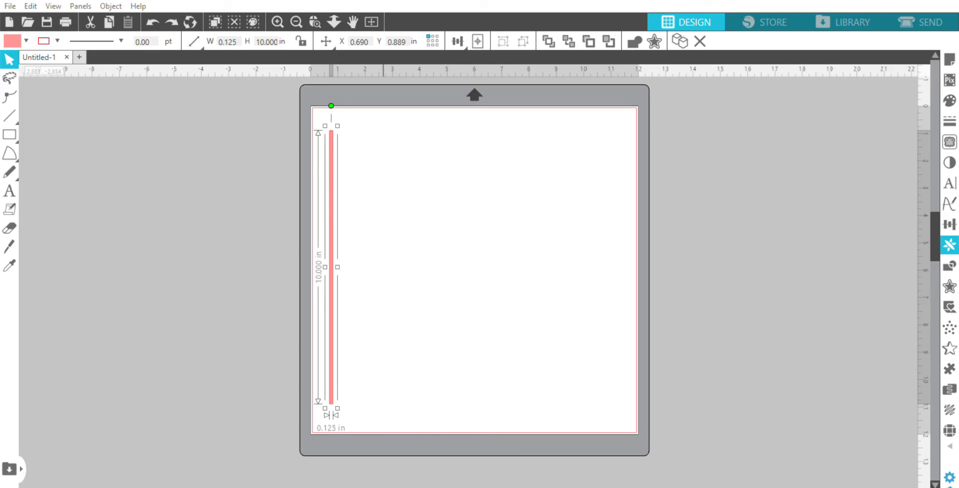
mouse_move(763, 267)
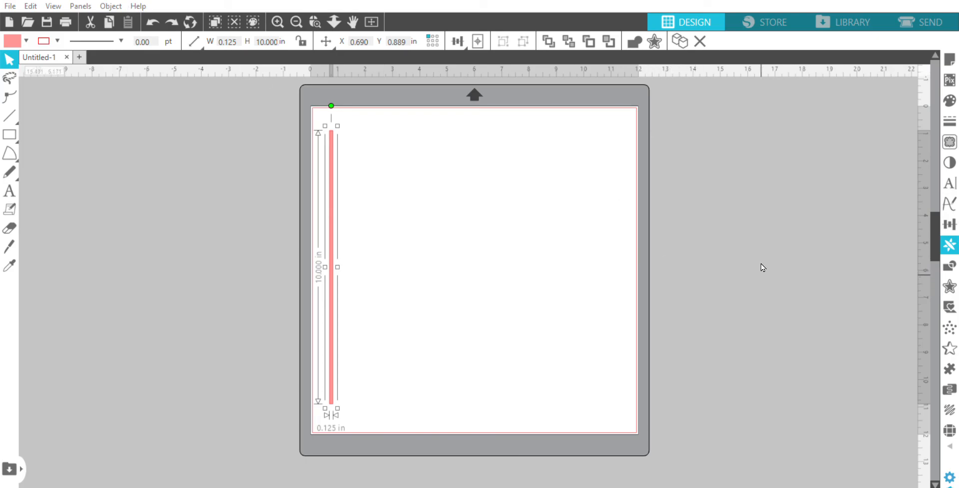
mouse_move(775, 246)
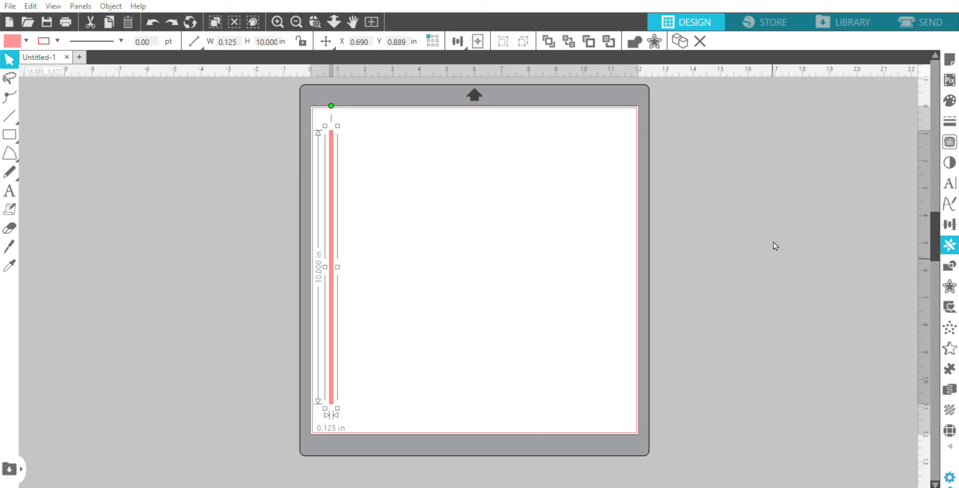
mouse_move(778, 178)
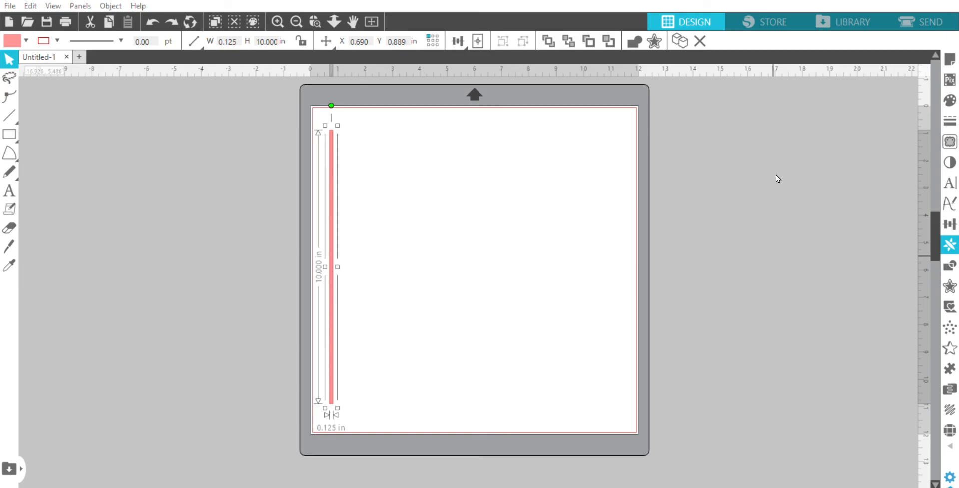
mouse_move(819, 169)
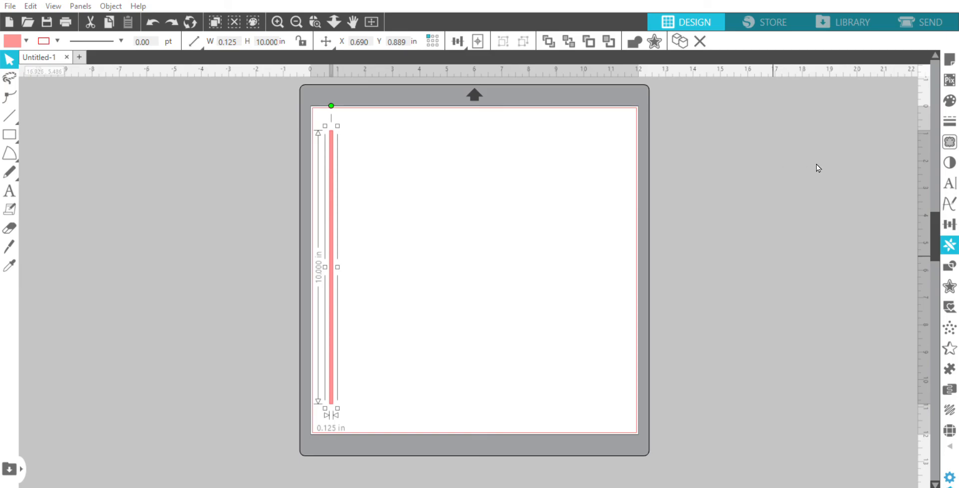
mouse_move(831, 171)
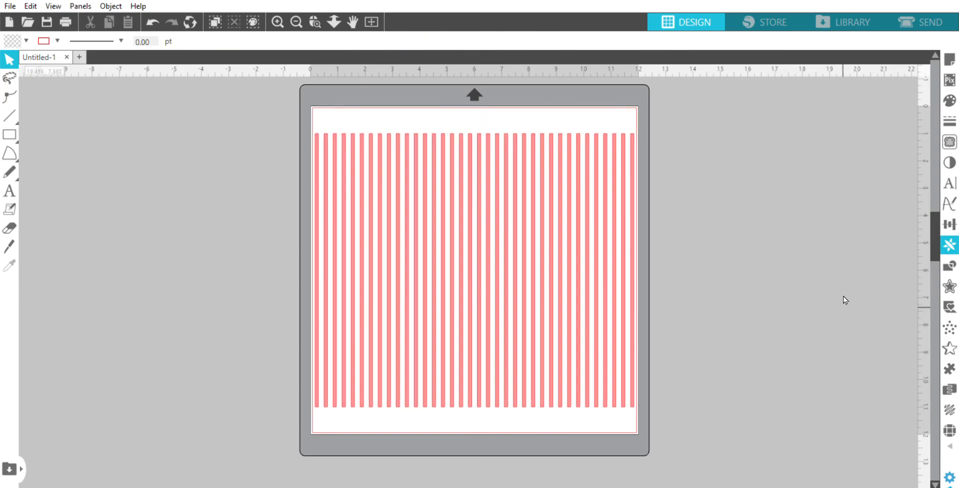
mouse_move(801, 328)
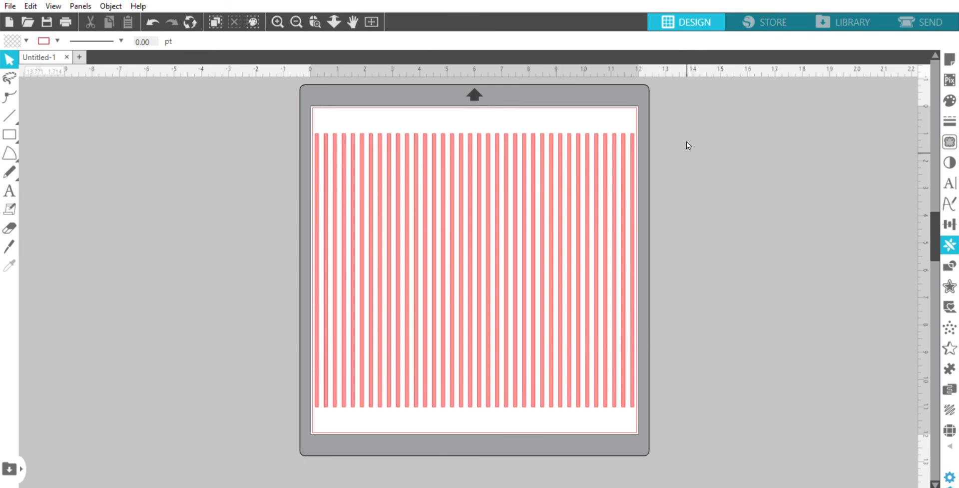
mouse_move(689, 125)
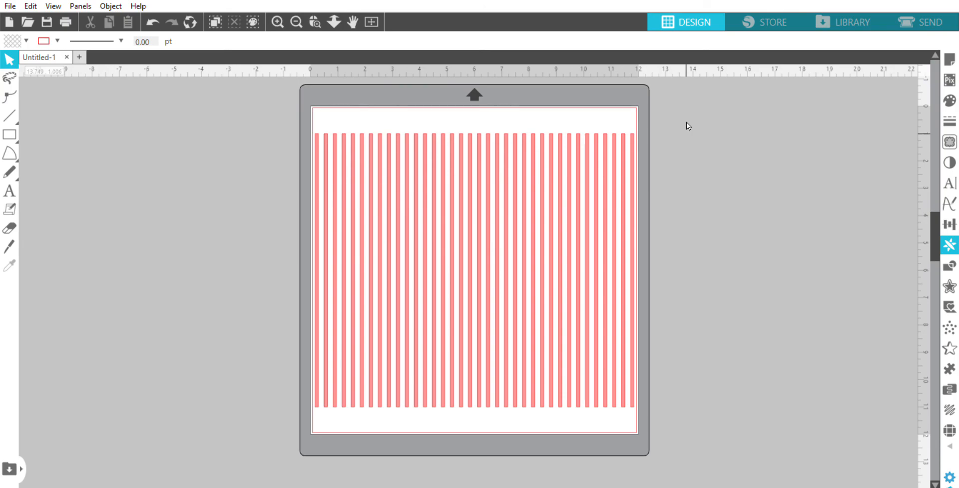
mouse_move(815, 71)
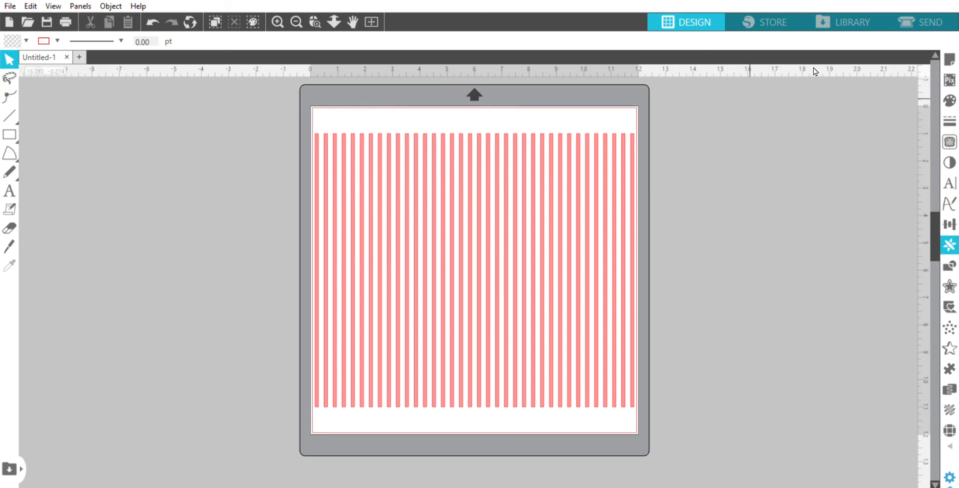
mouse_move(902, 71)
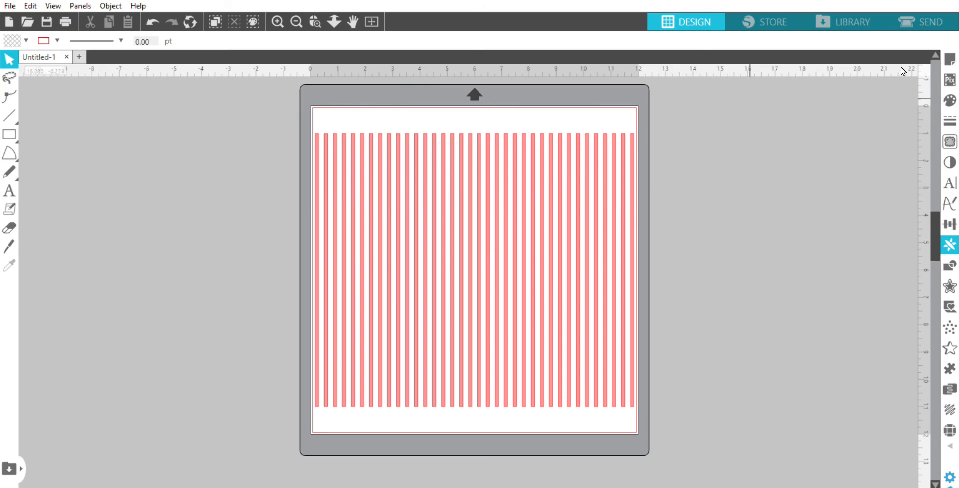